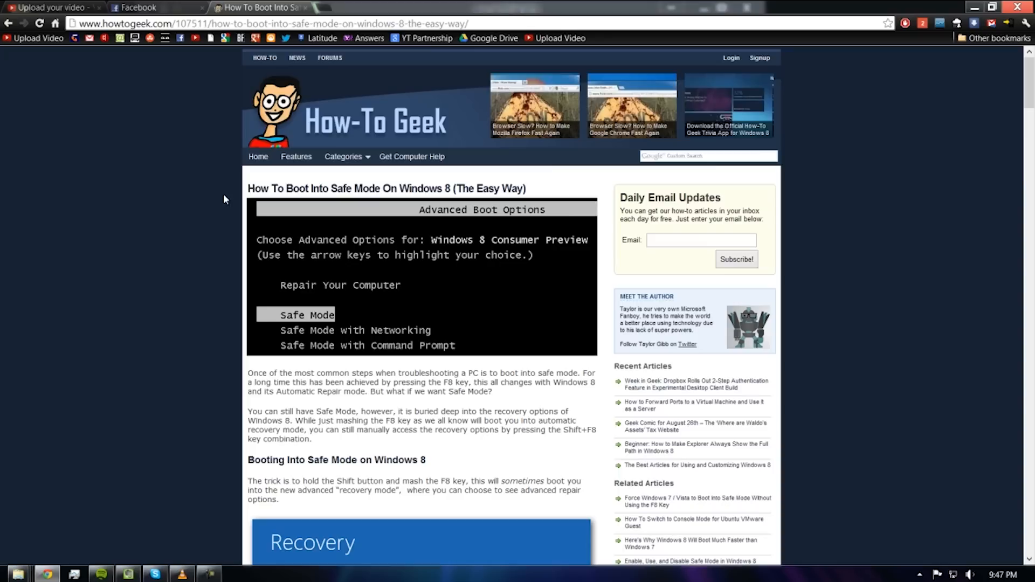
{"action": "mouse_move", "coordinate": [338, 125]}
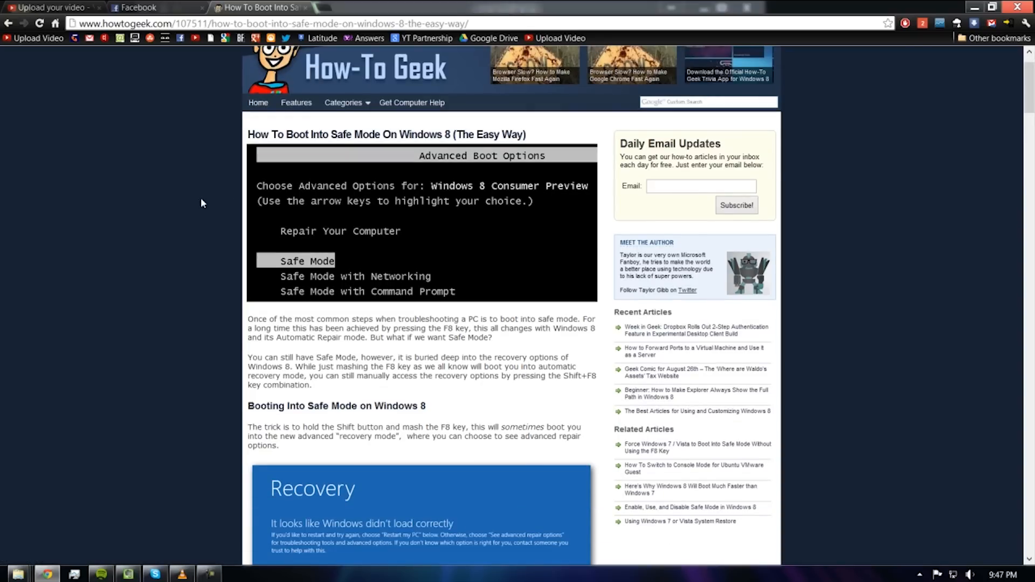
Scroll the How-To Geek article down to 'Getting To Safe Mode From Within Windows 8'.
{"action": "scroll", "scroll_direction": "down", "scroll_amount": 3}
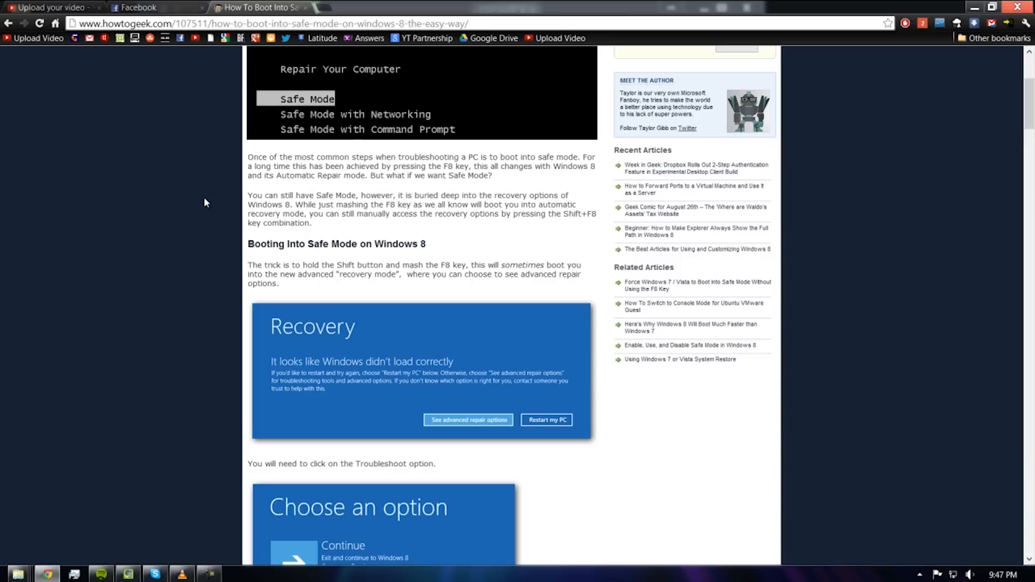
{"action": "scroll", "scroll_direction": "down", "scroll_amount": 3}
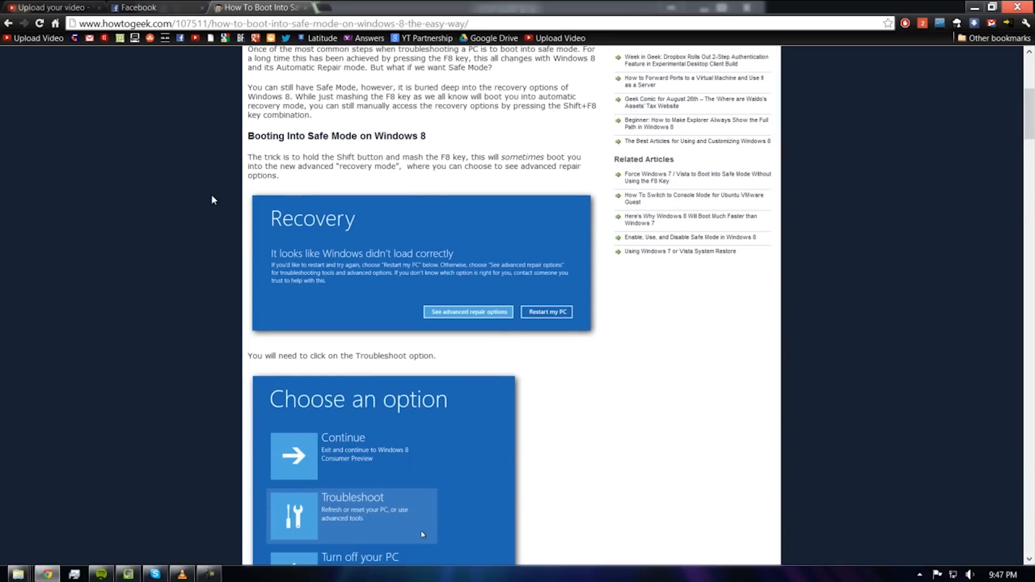
{"action": "scroll", "scroll_direction": "down", "scroll_amount": 3}
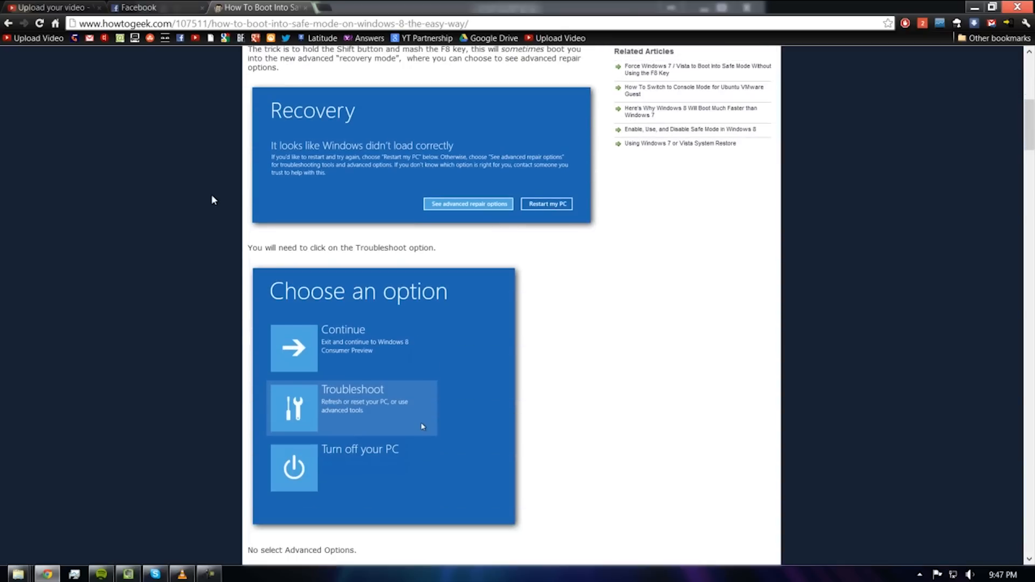
{"action": "scroll", "scroll_direction": "down", "scroll_amount": 3}
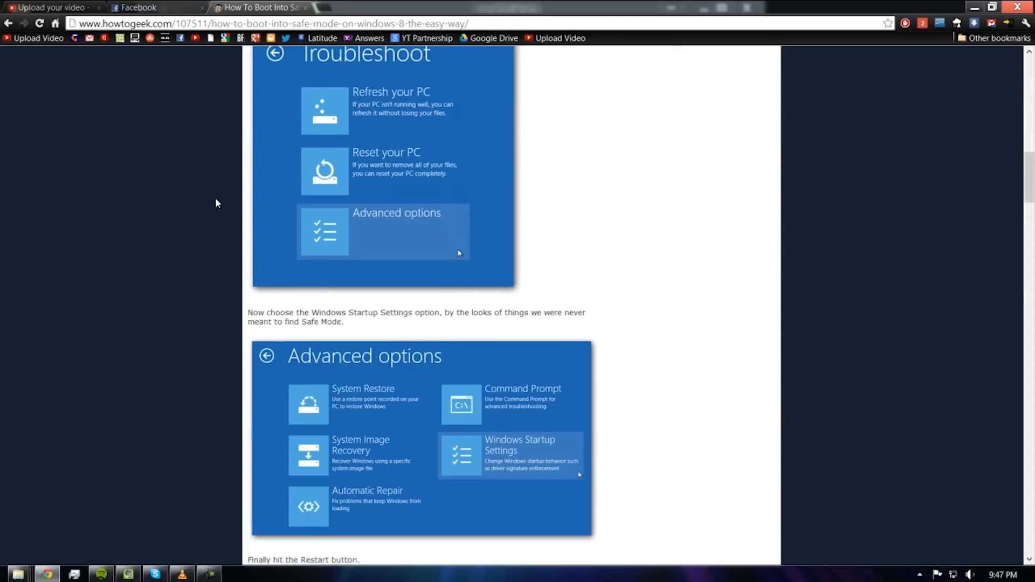
{"action": "scroll", "scroll_direction": "down", "scroll_amount": 3}
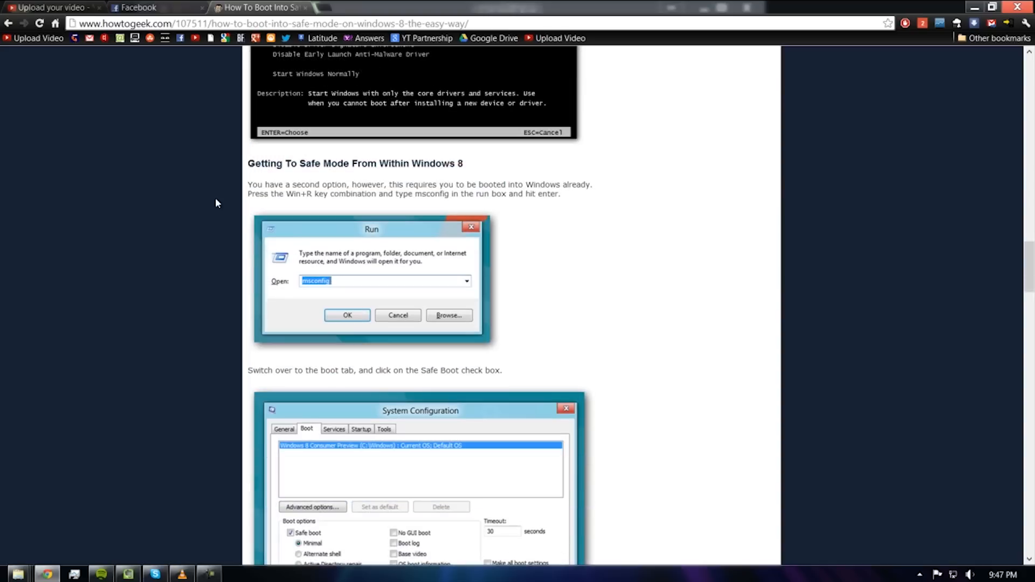
{"action": "scroll", "scroll_direction": "down", "scroll_amount": 3}
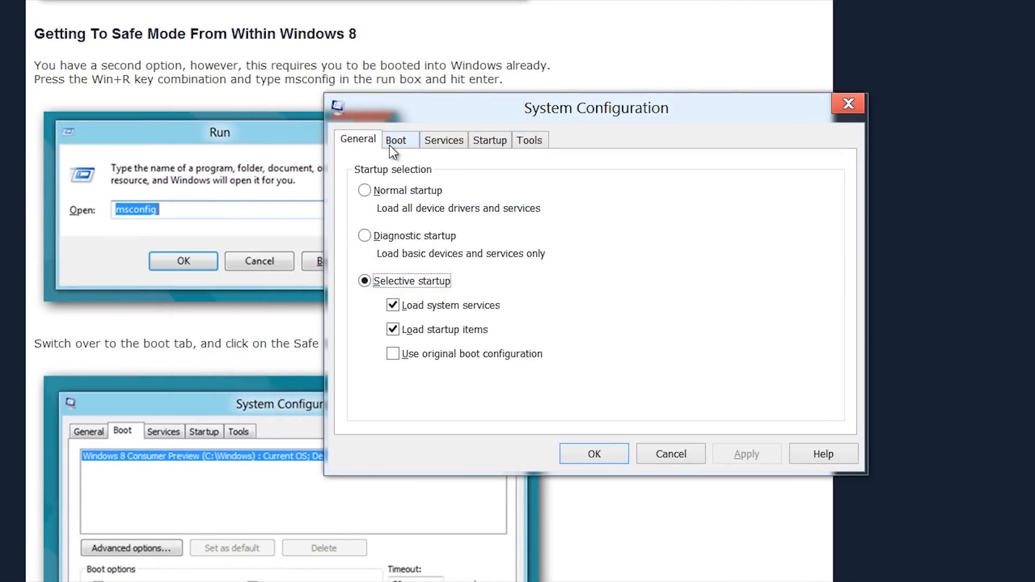
{"action": "left_click", "coordinate": [397, 140]}
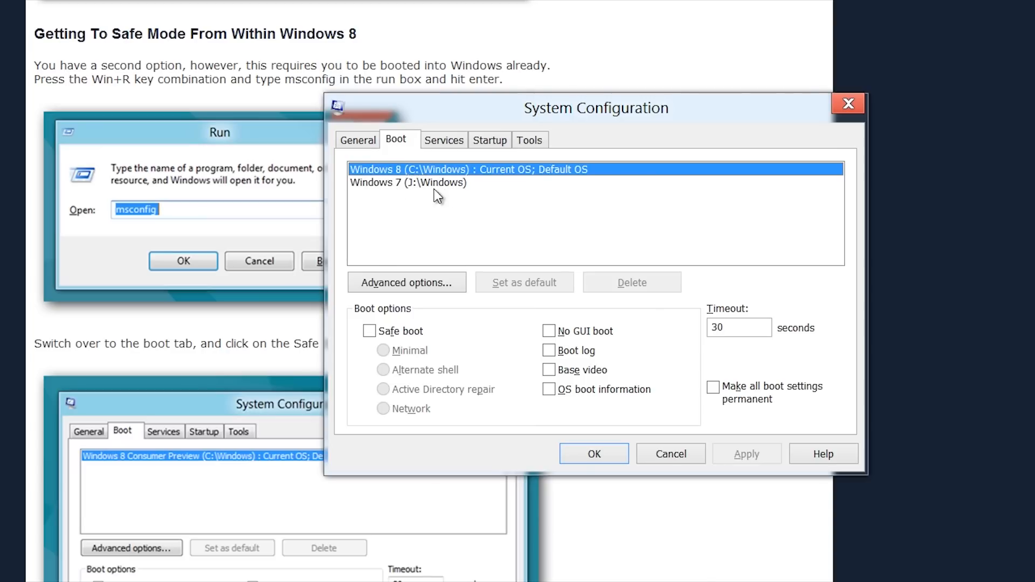
{"action": "left_click", "coordinate": [370, 330]}
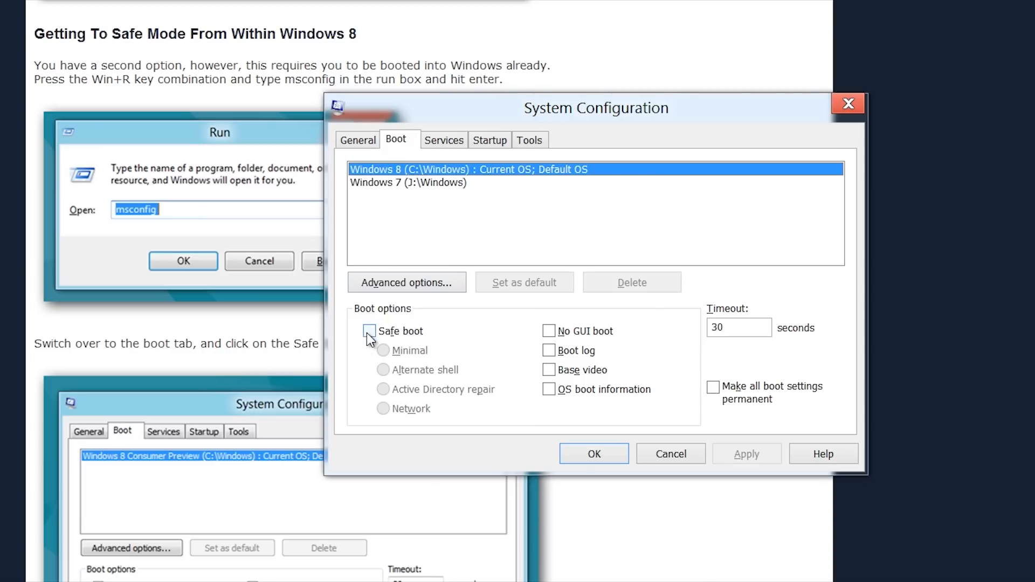
{"action": "left_click", "coordinate": [369, 330]}
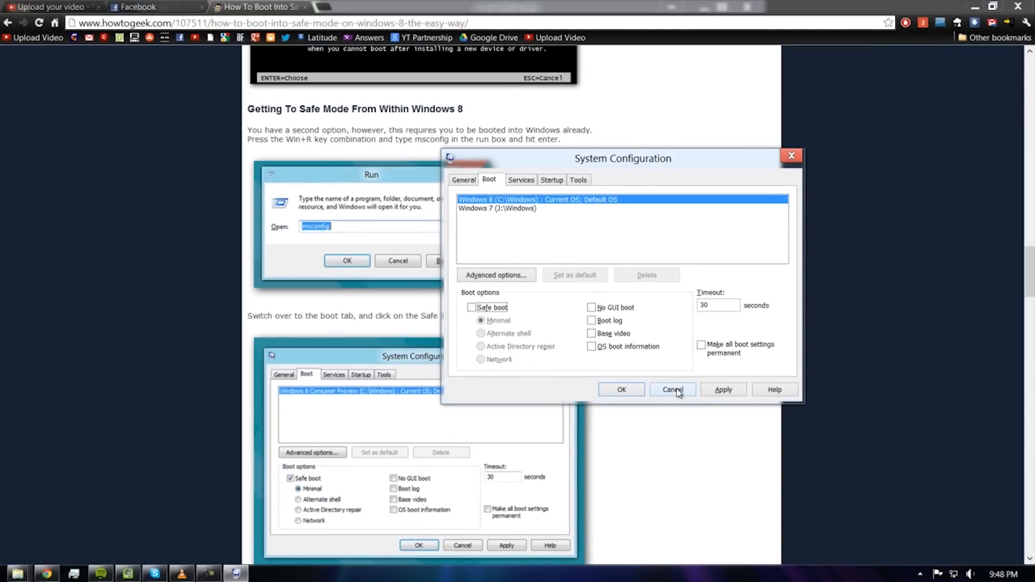
{"action": "left_click", "coordinate": [672, 389]}
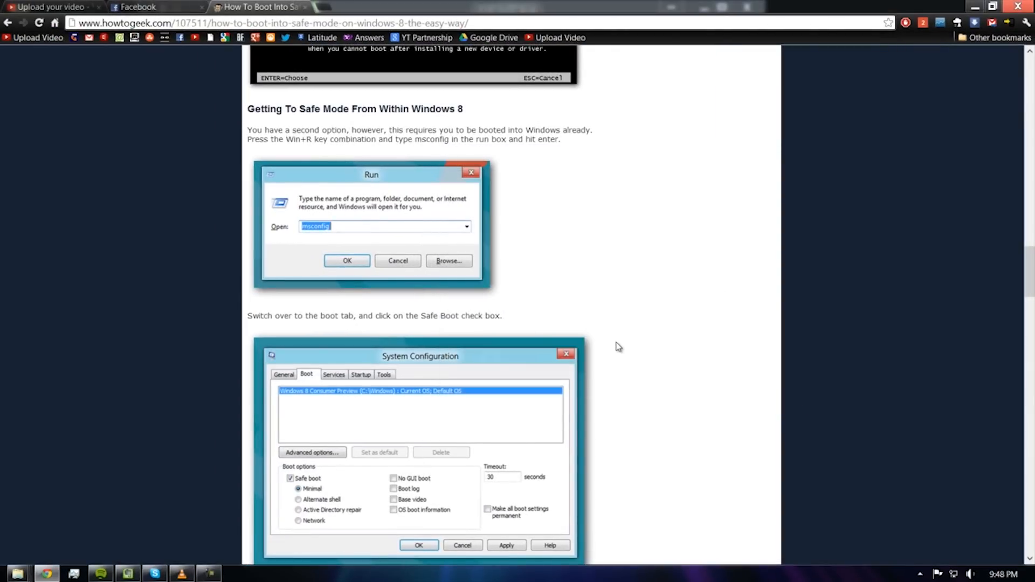
{"action": "scroll", "scroll_direction": "down", "scroll_amount": 3}
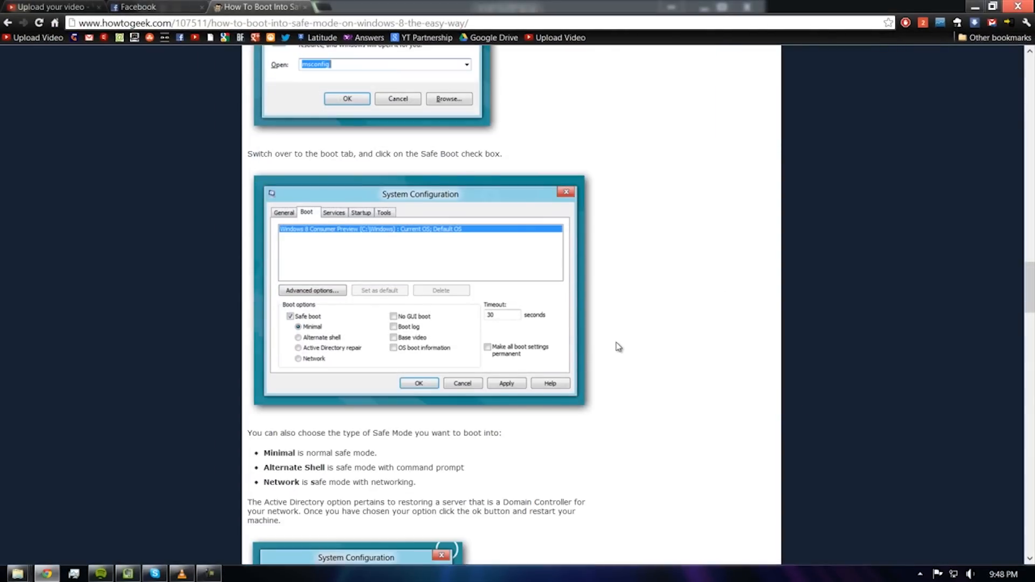
{"action": "scroll", "scroll_direction": "down", "scroll_amount": 3}
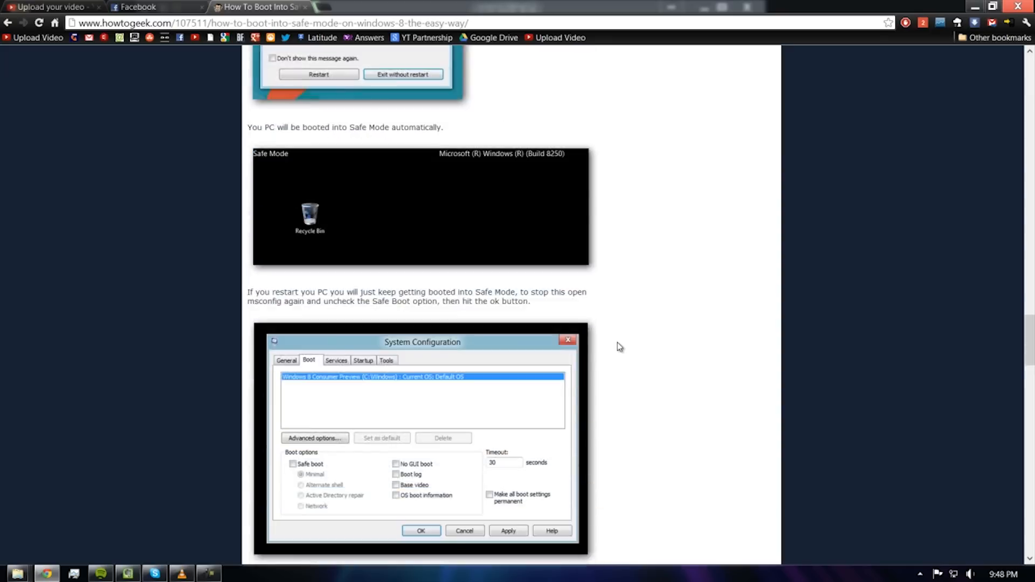
{"action": "scroll", "scroll_direction": "down", "scroll_amount": 3}
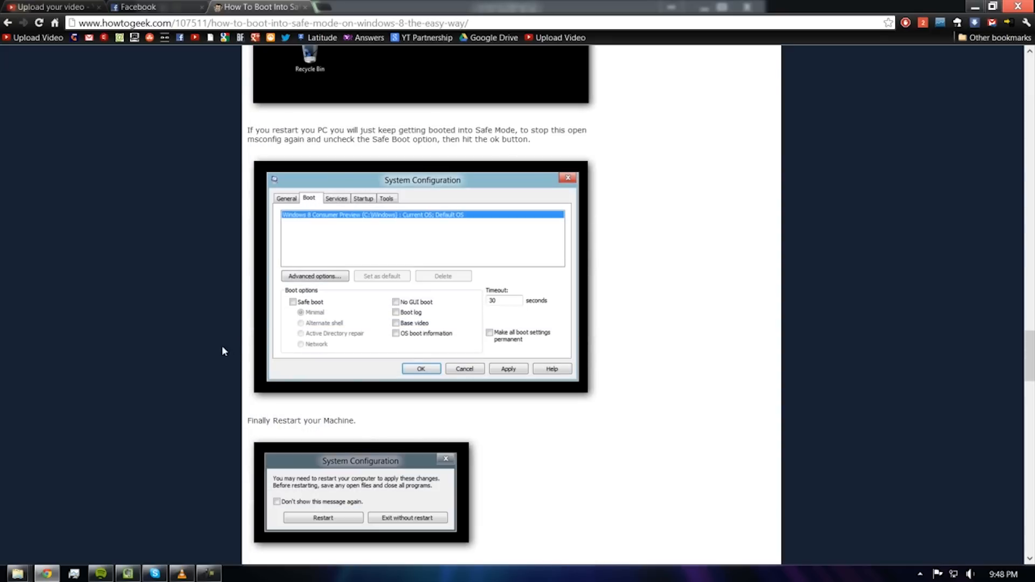
{"action": "scroll", "scroll_direction": "down", "scroll_amount": 3}
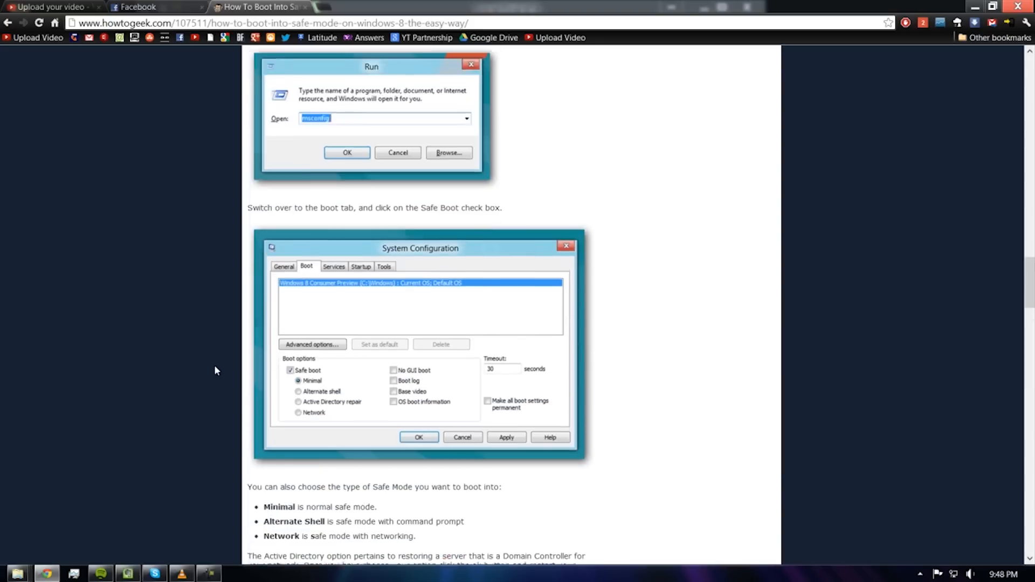
{"action": "scroll", "scroll_direction": "down", "scroll_amount": 3}
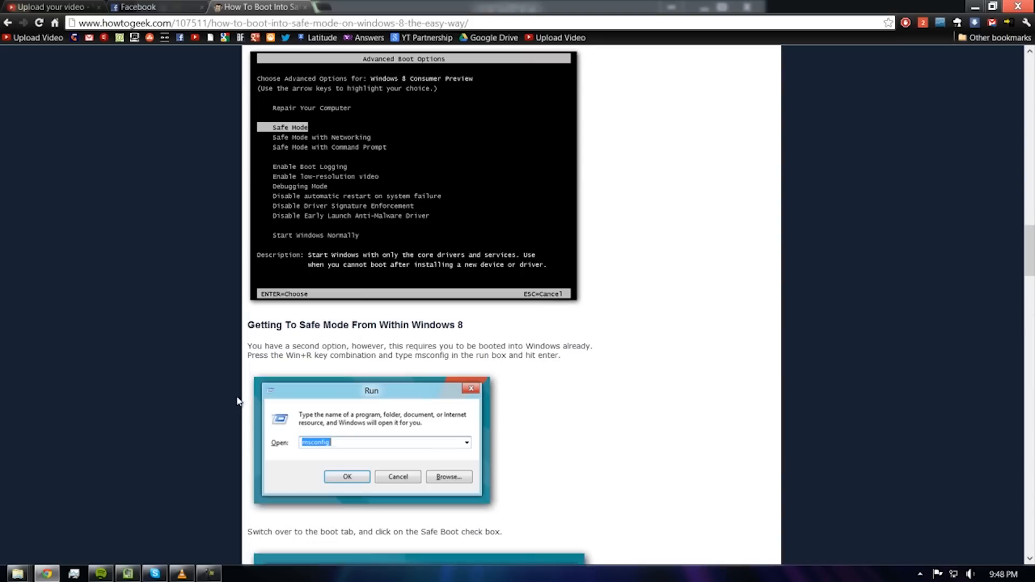
{"action": "scroll", "scroll_direction": "down", "scroll_amount": 3}
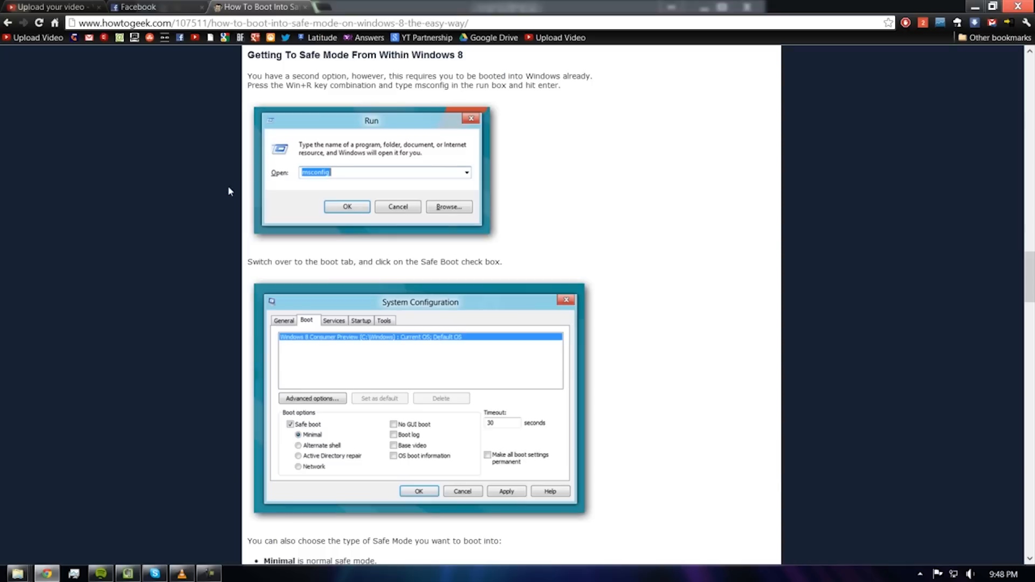
{"action": "mouse_move", "coordinate": [21, 416]}
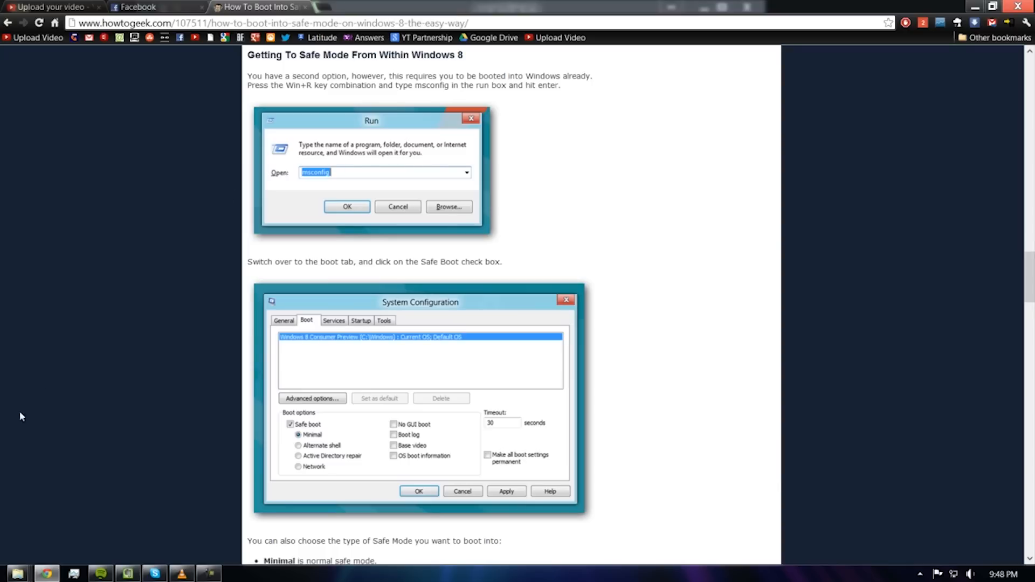